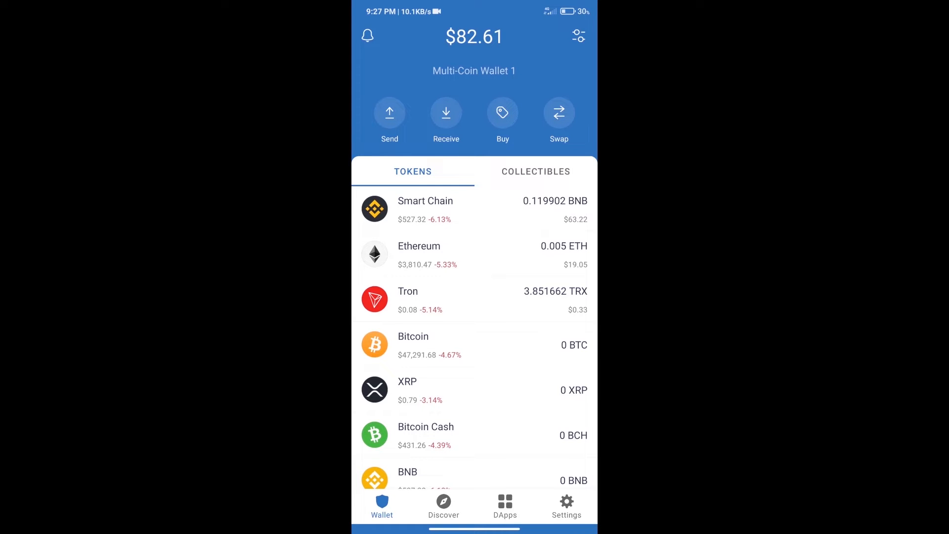
- Launch PancakeSwap from the Popular section of Trust Wallet's DApps directory
left_click(503, 113)
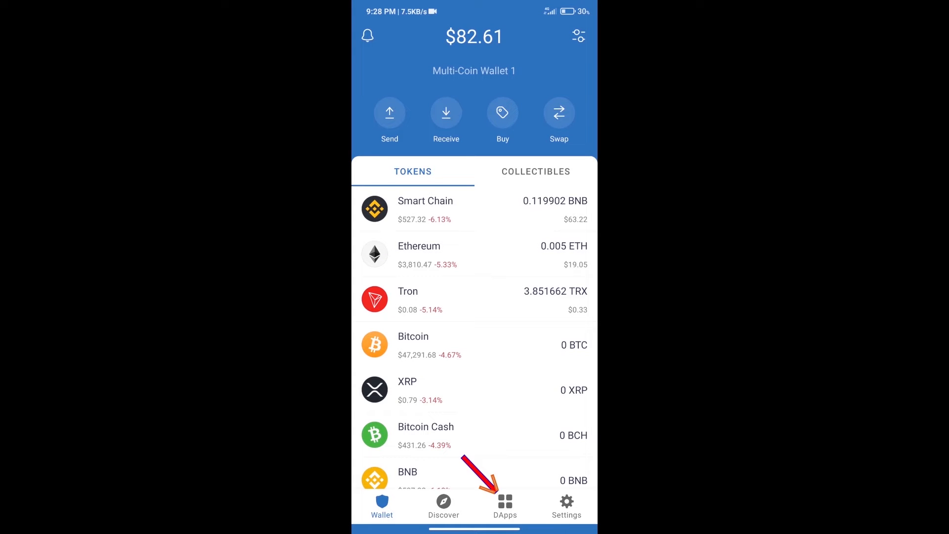
left_click(505, 501)
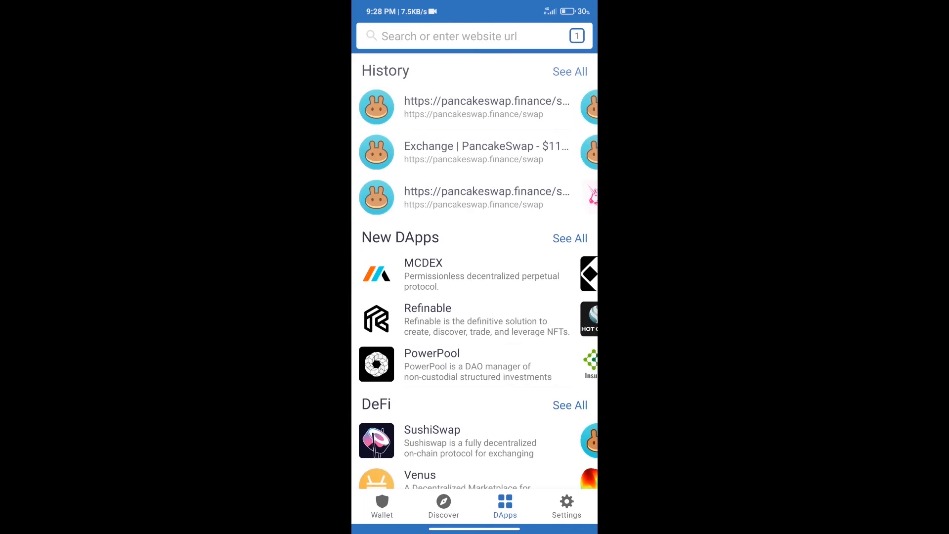
scroll("down", 3)
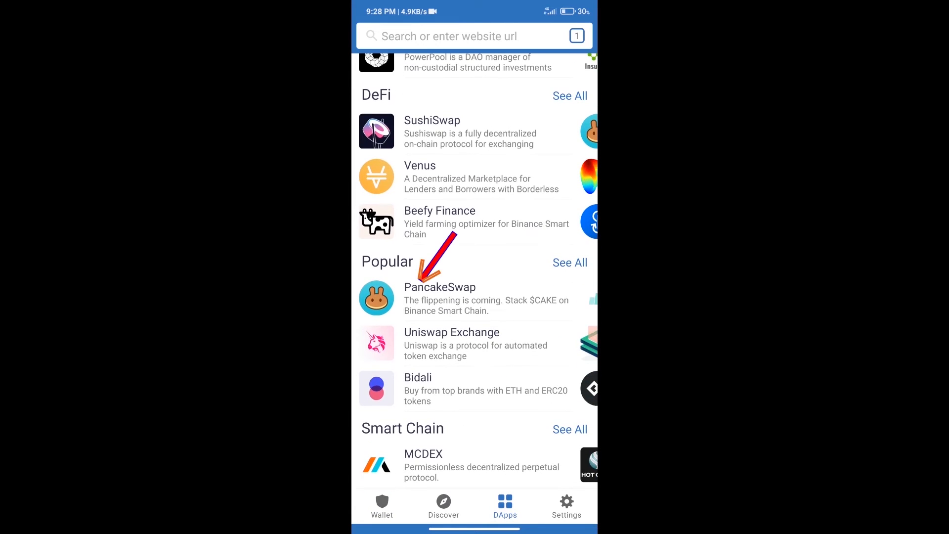
left_click(440, 287)
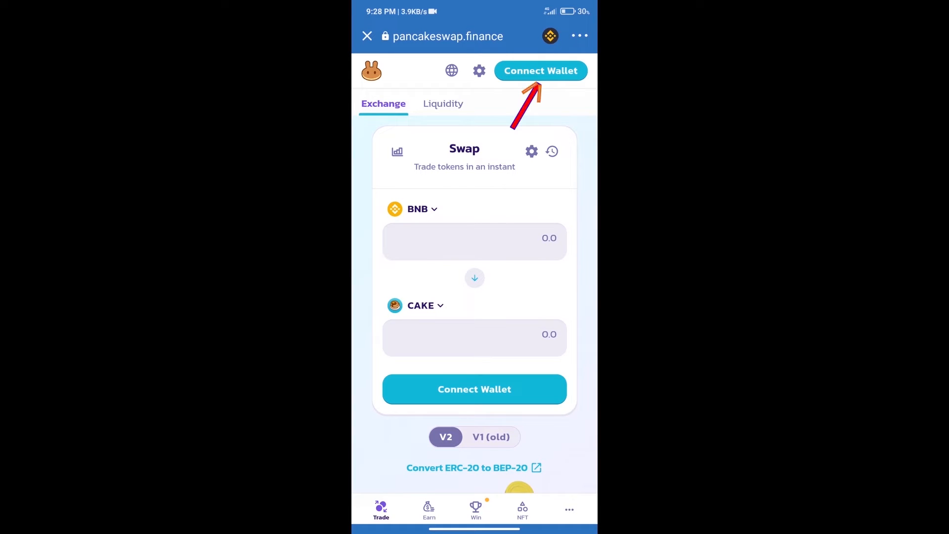
- Connect the Trust Wallet account to PancakeSwap and open the receive-token selector
left_click(541, 70)
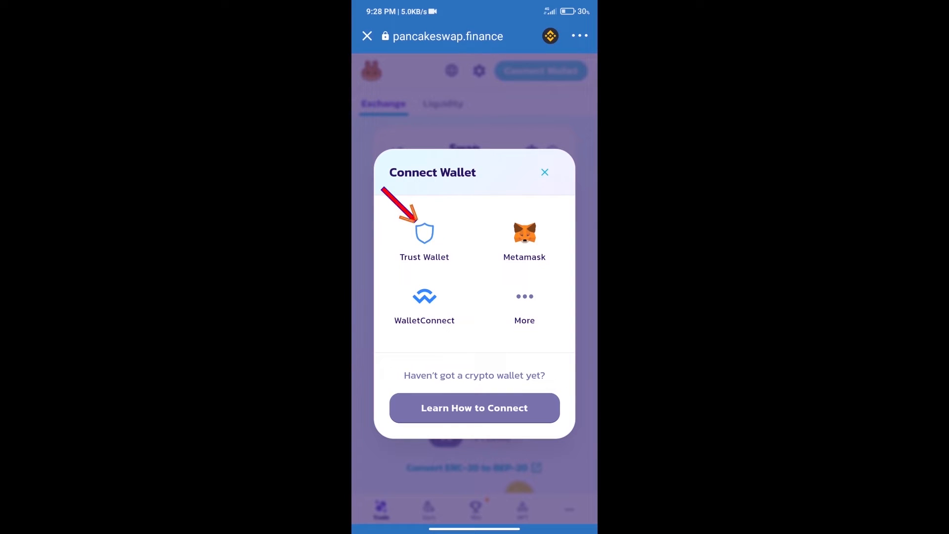
left_click(544, 172)
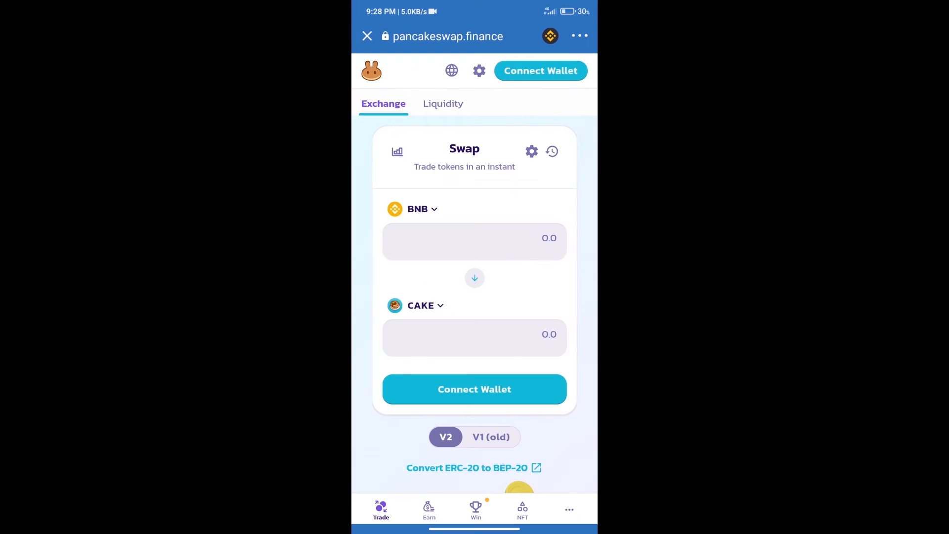
left_click(540, 71)
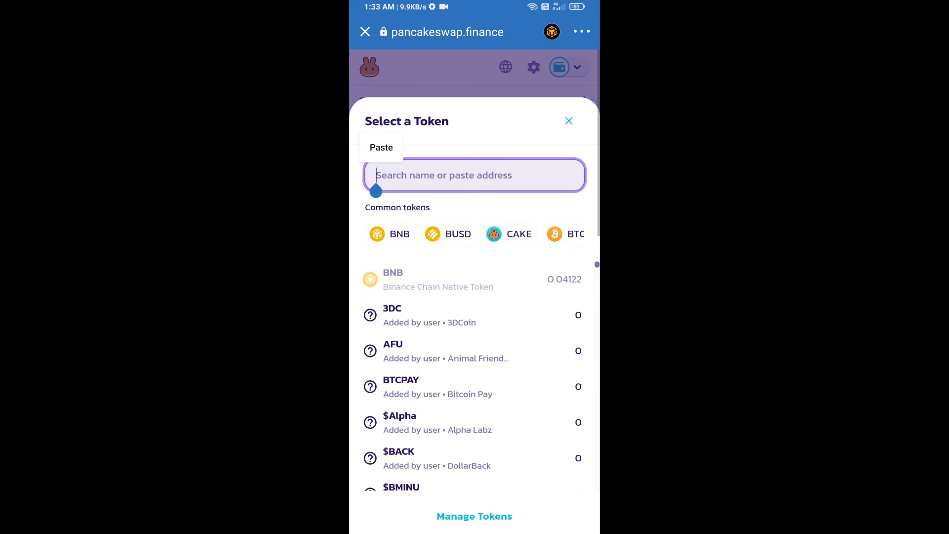
- Import MW by pasting its contract address and accepting the unknown-token warning
left_click(381, 147)
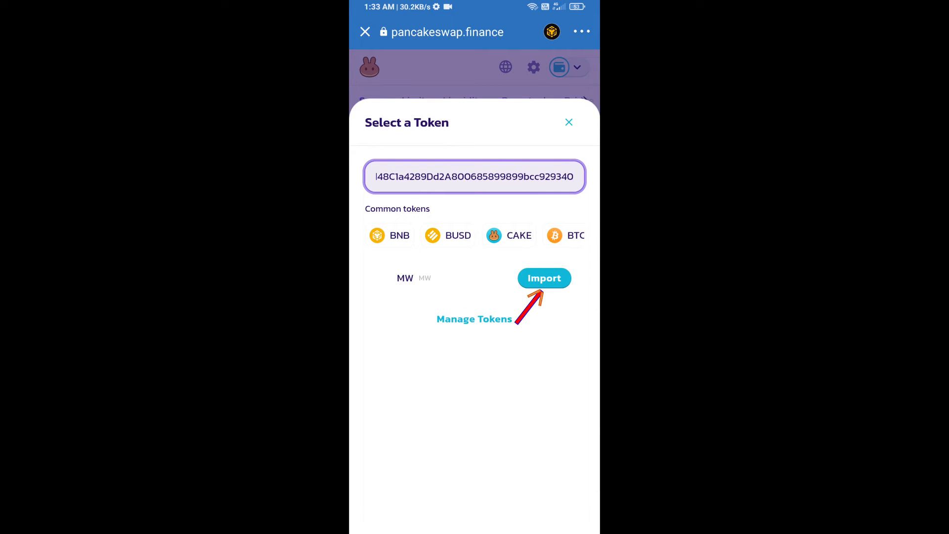
left_click(544, 278)
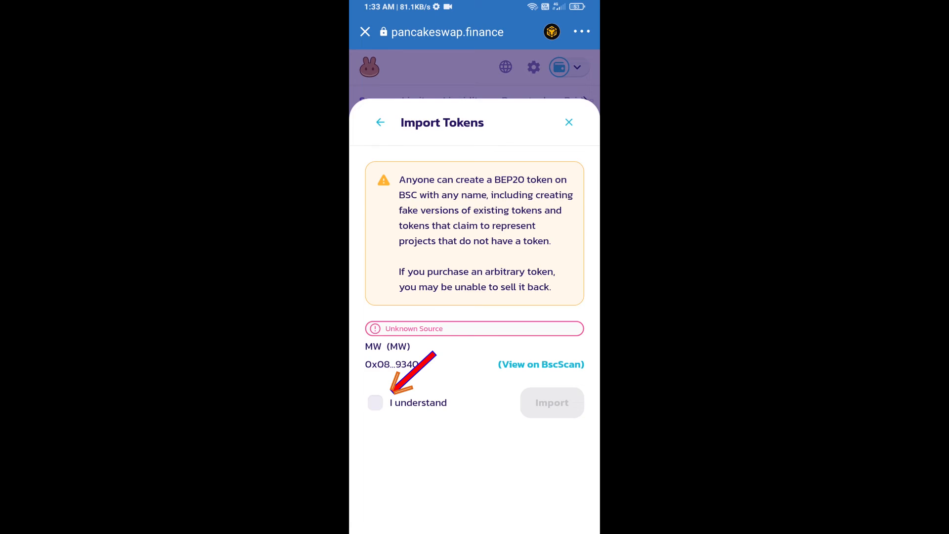
left_click(375, 402)
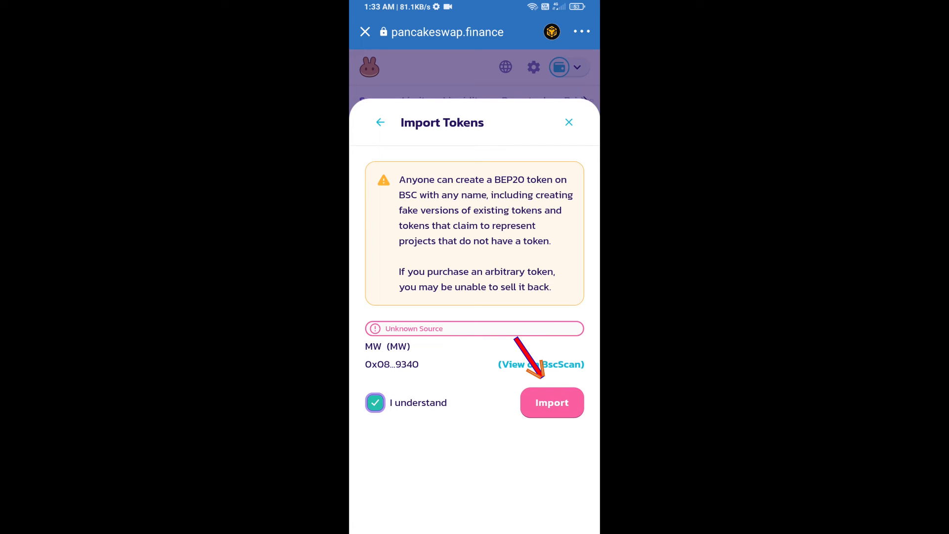
left_click(552, 402)
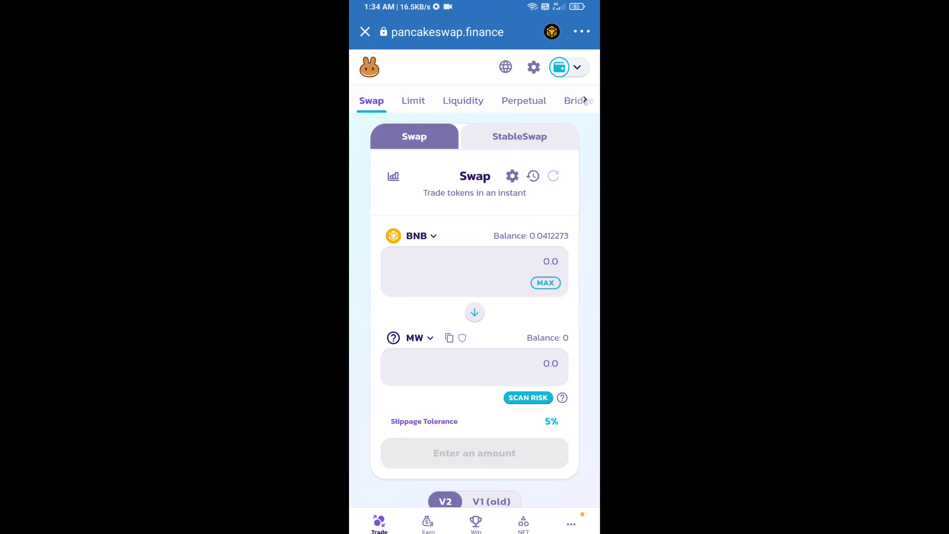
left_click(512, 176)
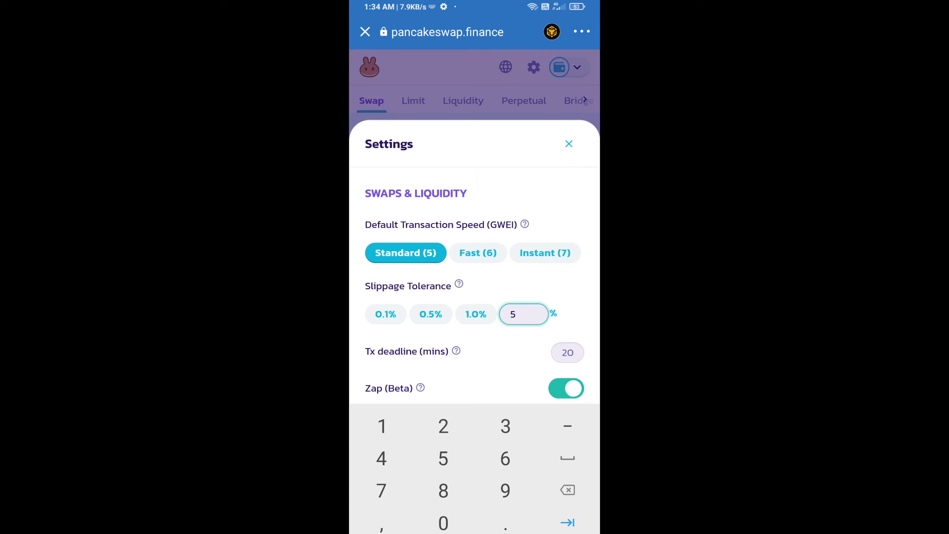
left_click(569, 144)
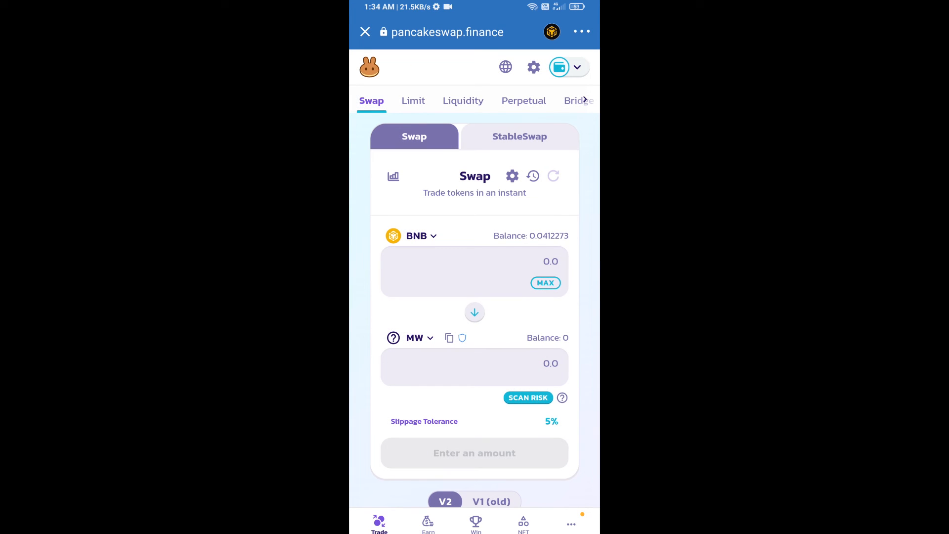
- Swap BNB for 0.005 MW, about 0.0000000926 BNB, and confirm it
left_click(475, 363)
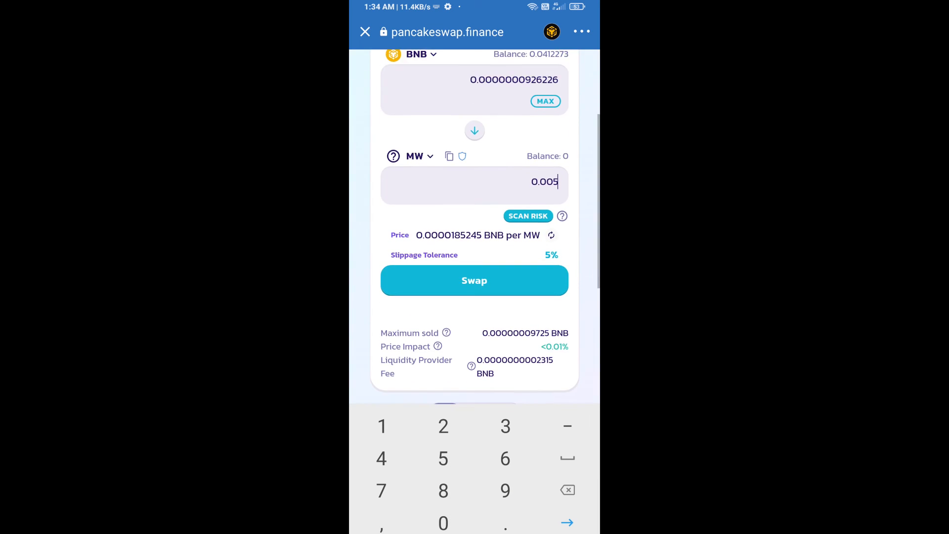
scroll("down", 3)
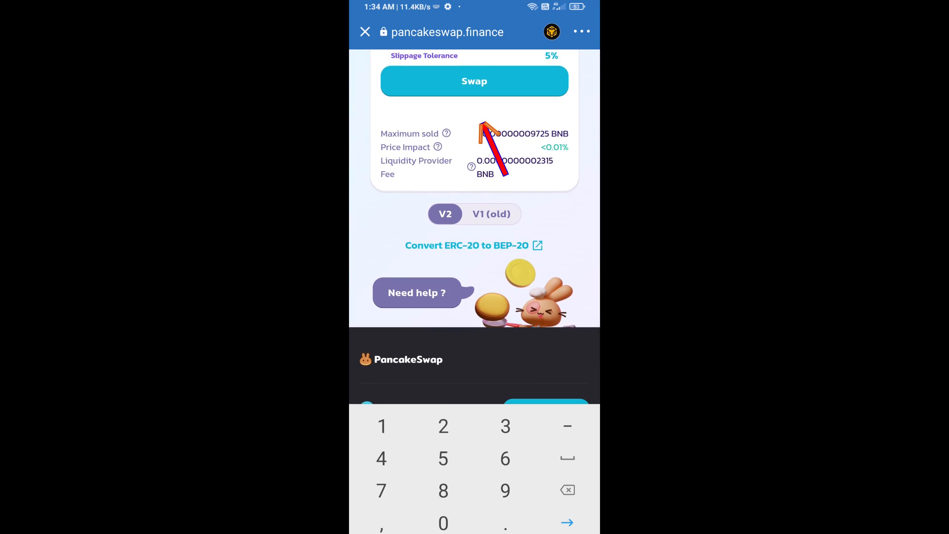
left_click(474, 81)
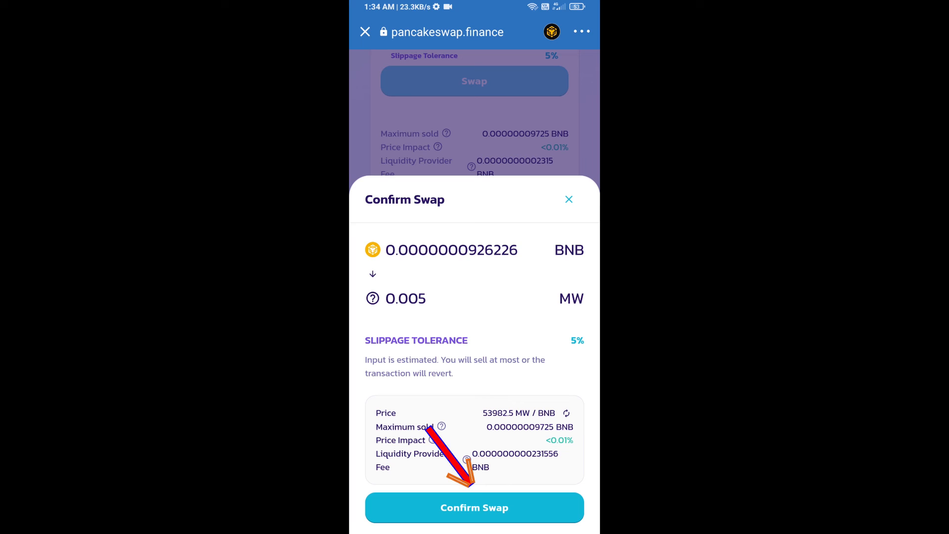
left_click(474, 507)
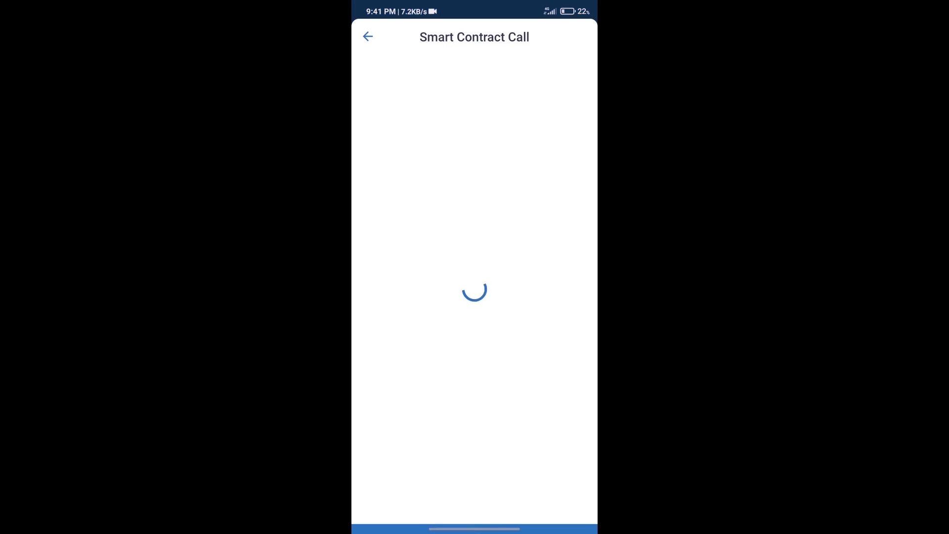